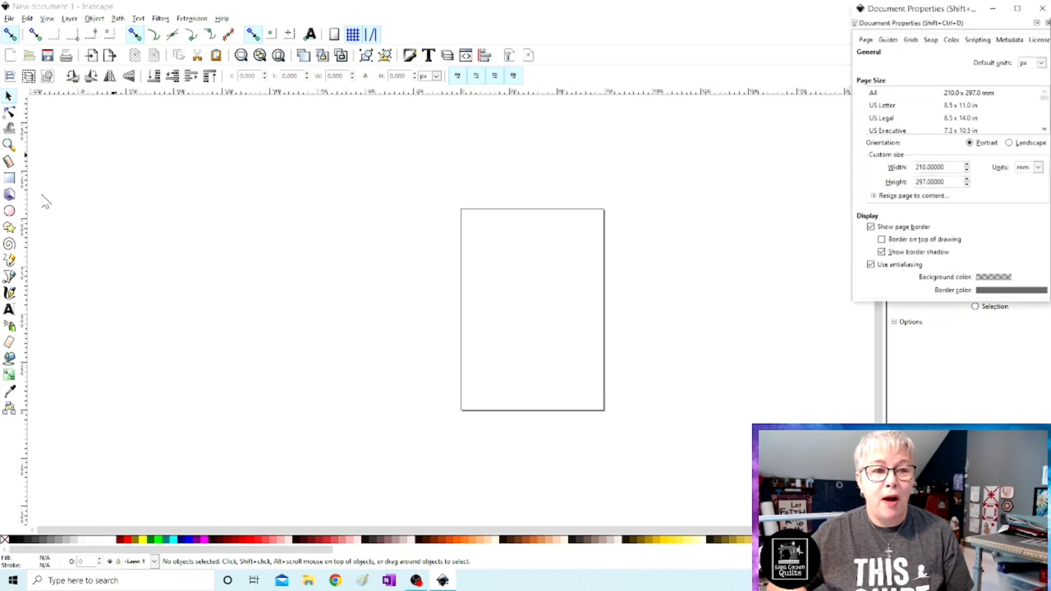
# - Close the Document Properties panel, leaving the blank portrait page
pyautogui.click(884, 105)
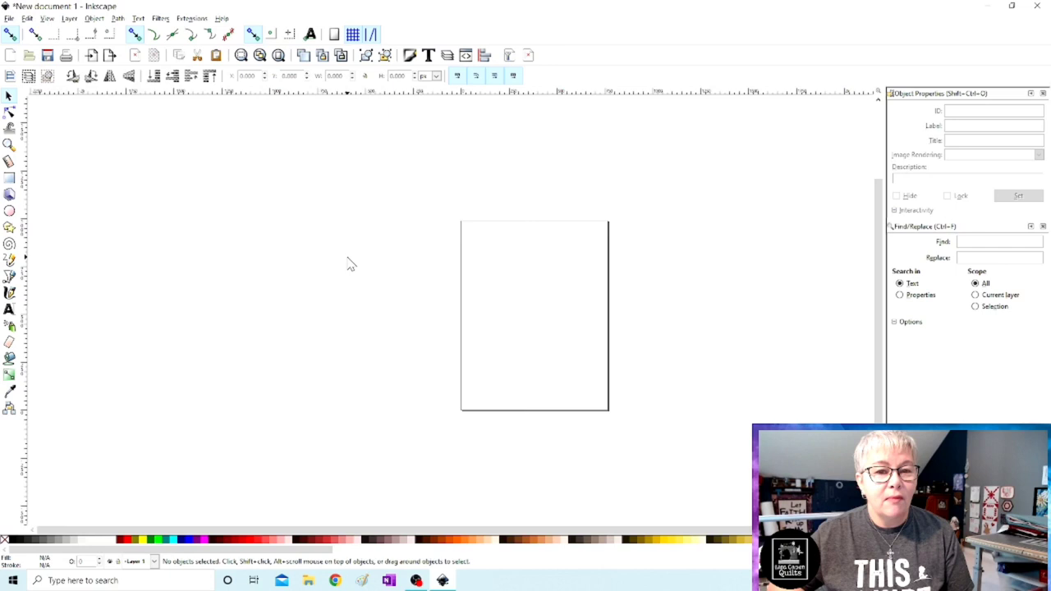
# - Begin a File > Import and enter the quilts folder in the file browser
pyautogui.click(10, 18)
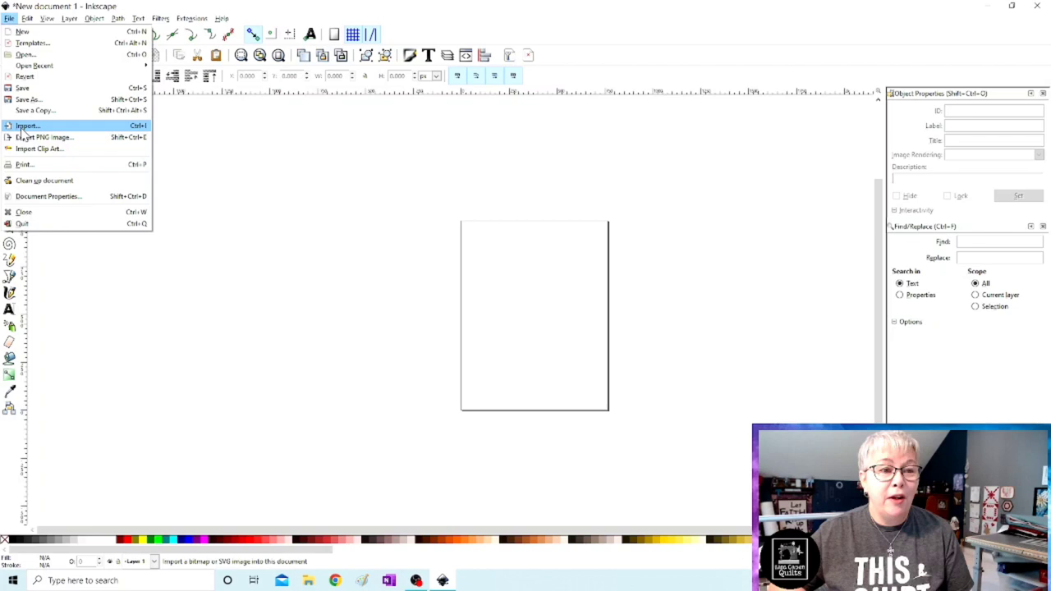
pyautogui.click(27, 124)
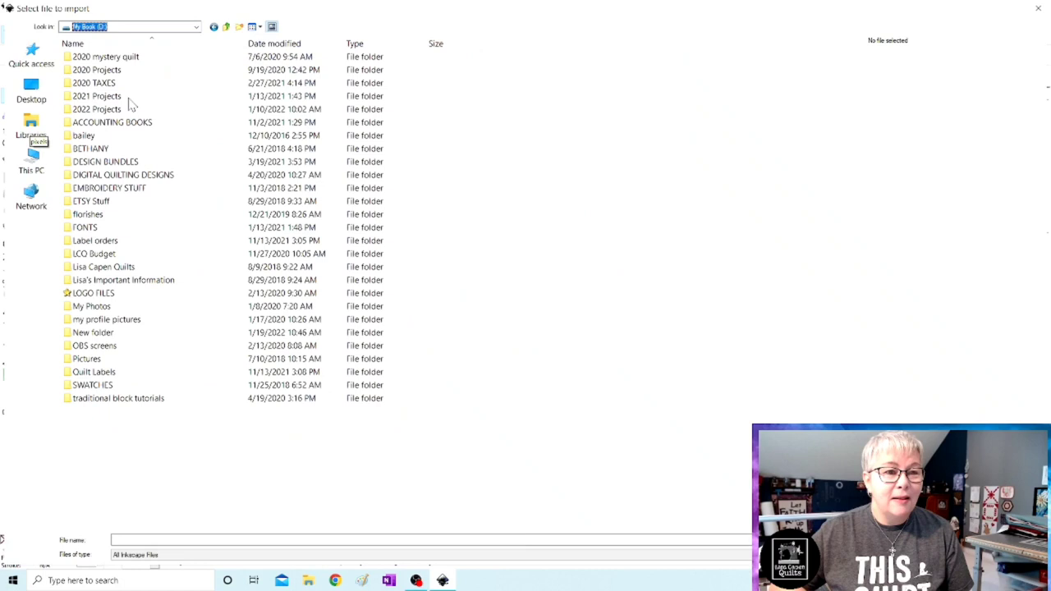
pyautogui.click(103, 266)
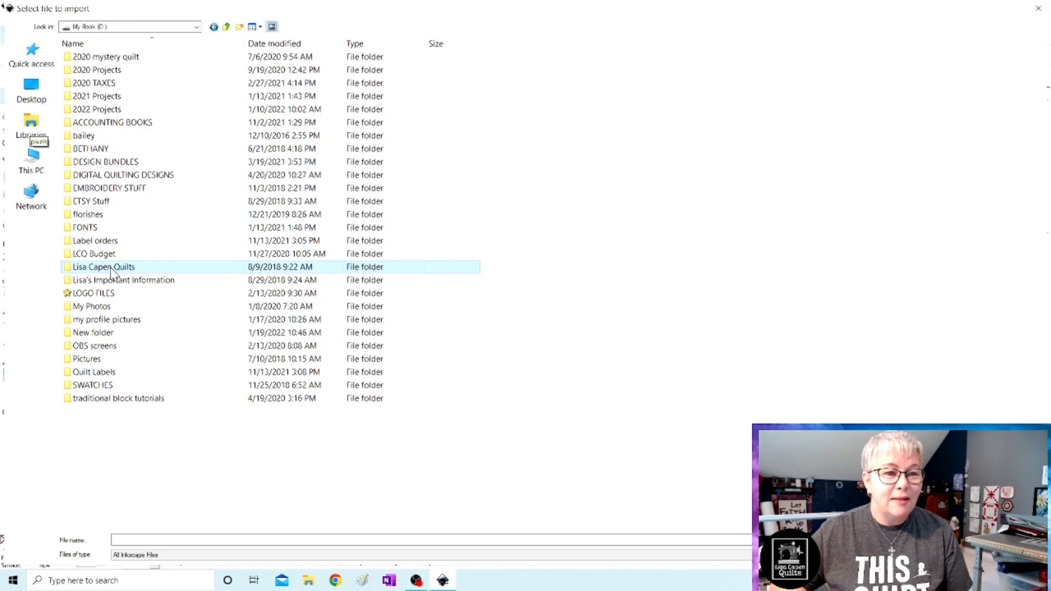
pyautogui.doubleClick(104, 266)
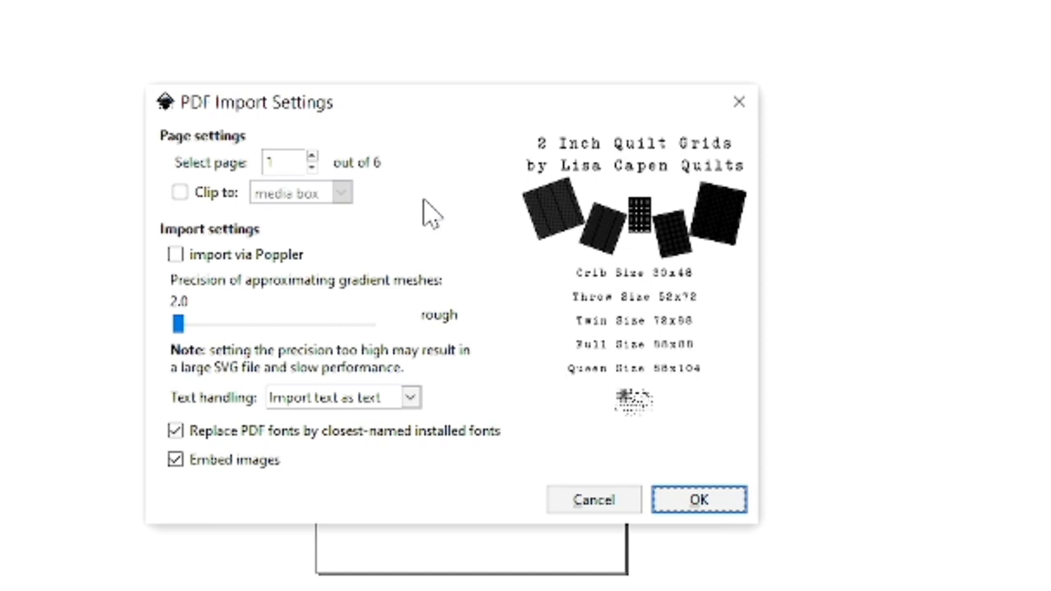
pyautogui.moveTo(353, 217)
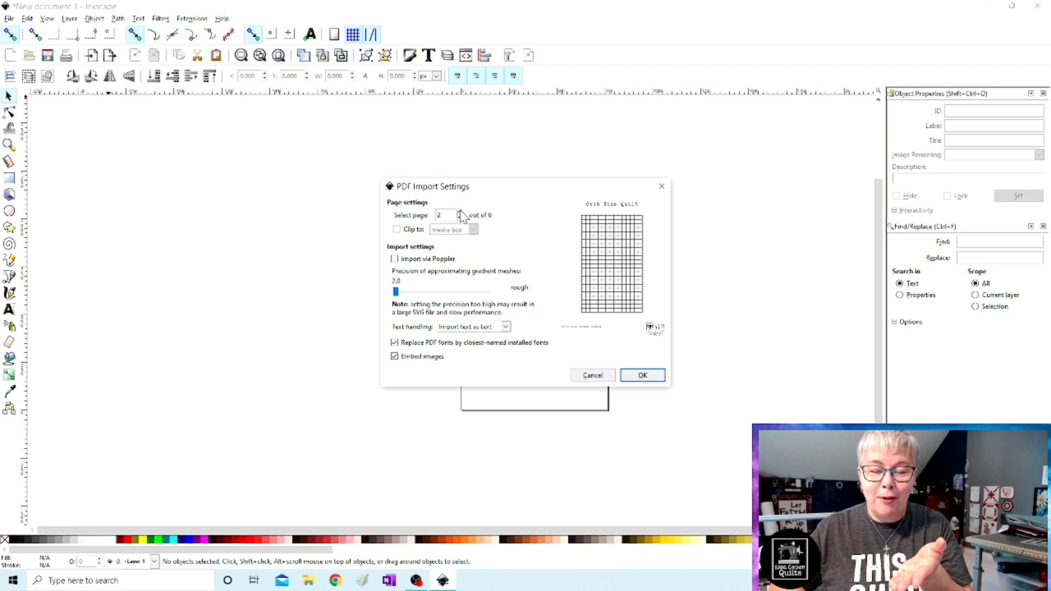
# - Confirm the PDF import so the crib-size grid page lands in the document as a group
pyautogui.click(642, 374)
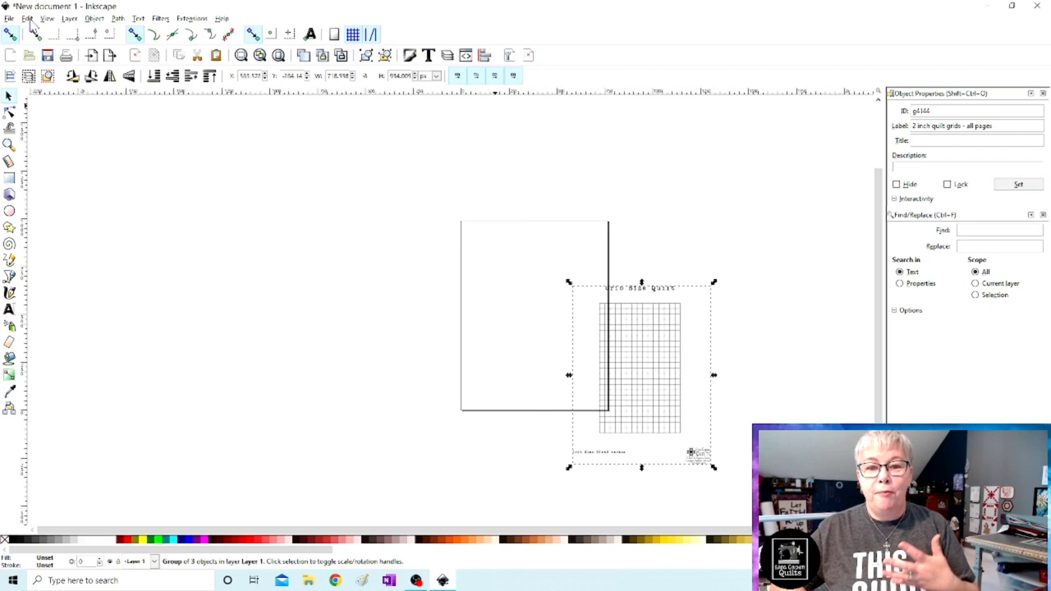
pyautogui.moveTo(483, 56)
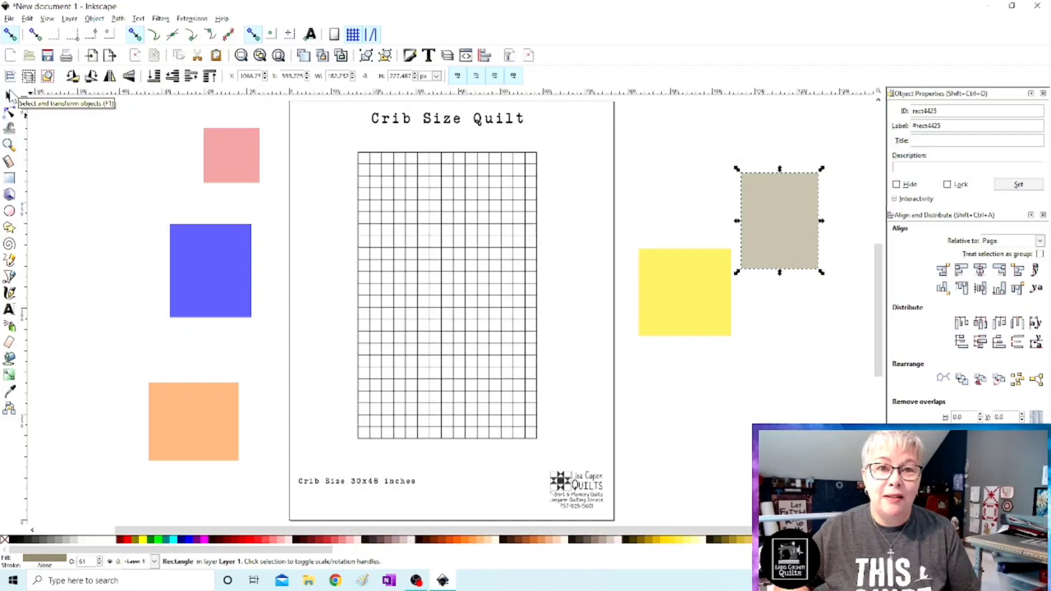
# - Move the tan block onto the top-left squares of the quilt grid
pyautogui.moveTo(779, 220); pyautogui.dragTo(398, 197)
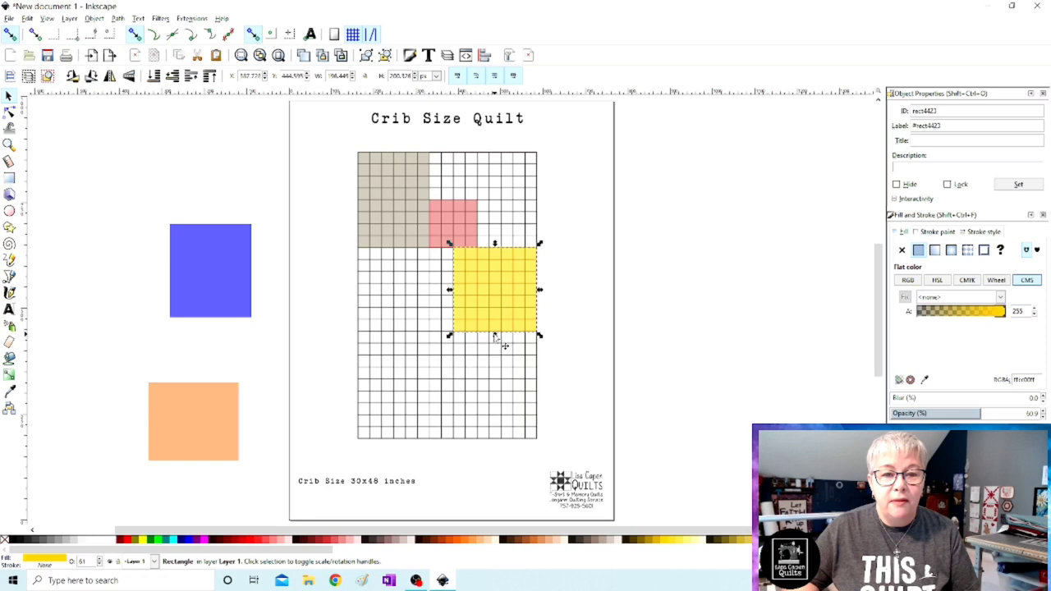
# - Select the pink block and move the orange block onto the lower grid squares
pyautogui.click(453, 223)
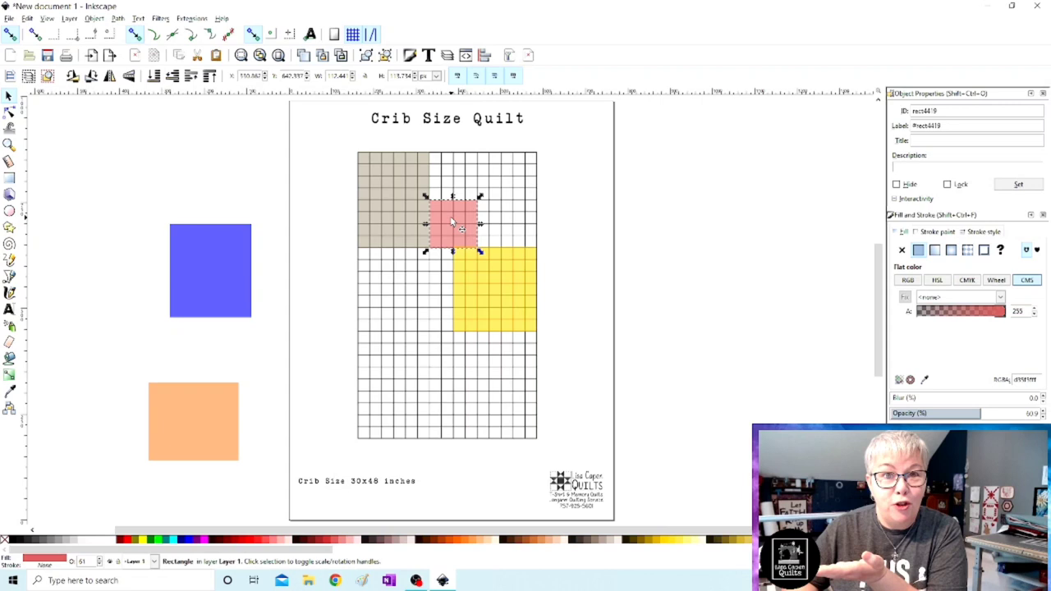
pyautogui.moveTo(200, 296)
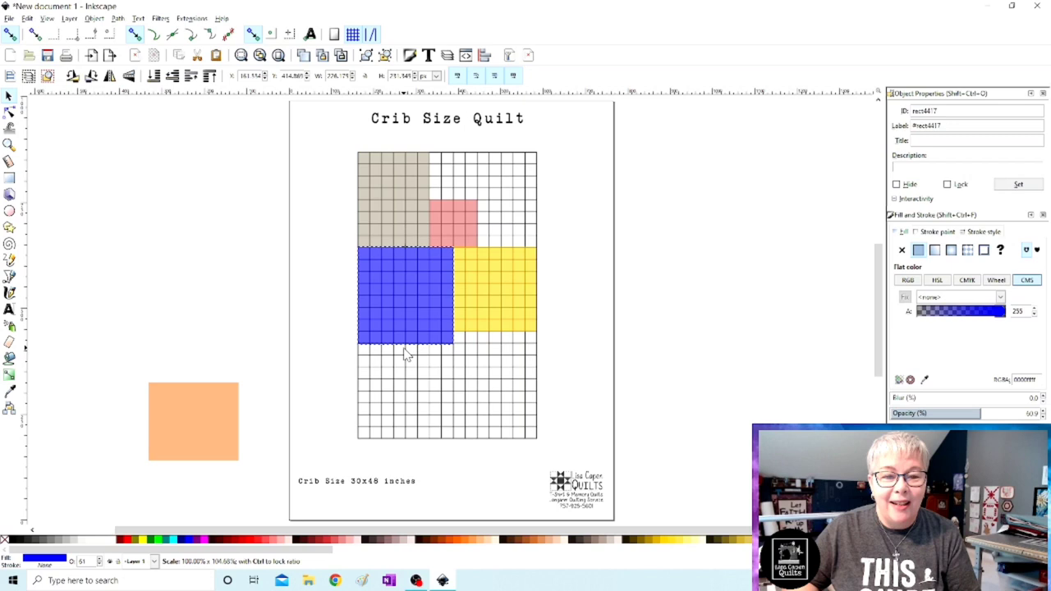
pyautogui.moveTo(193, 421); pyautogui.dragTo(489, 386)
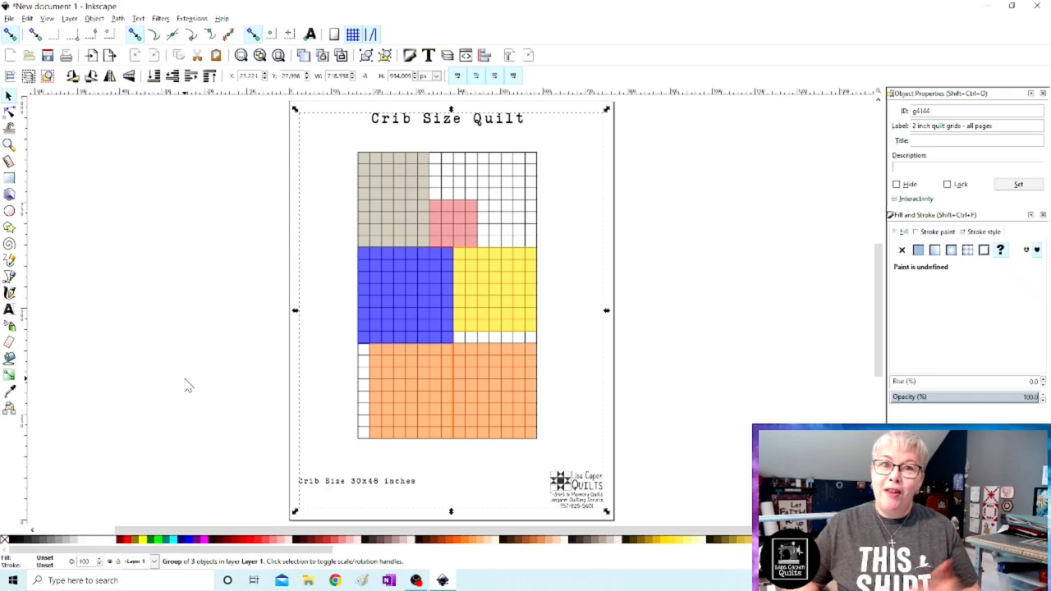
# - Select the quilt grid group and bring up its Object Properties to label and lock it
pyautogui.click(189, 384)
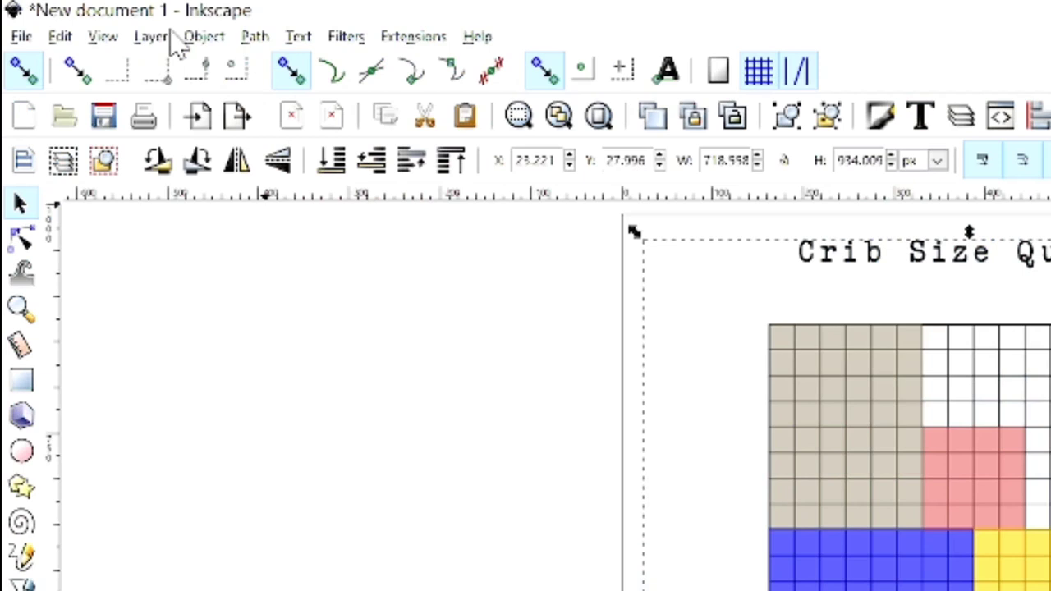
pyautogui.click(204, 36)
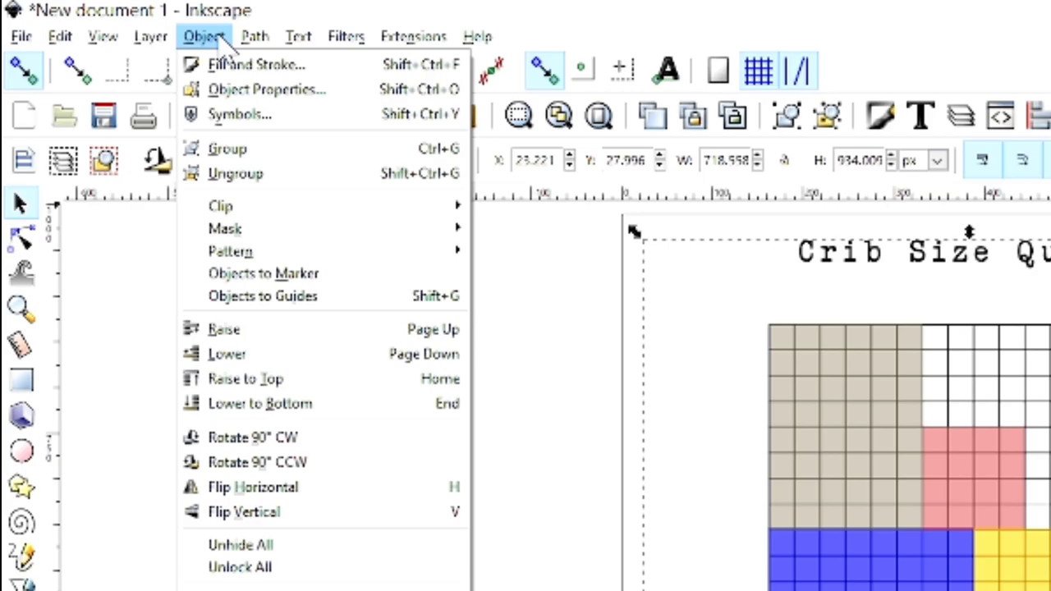
pyautogui.click(266, 88)
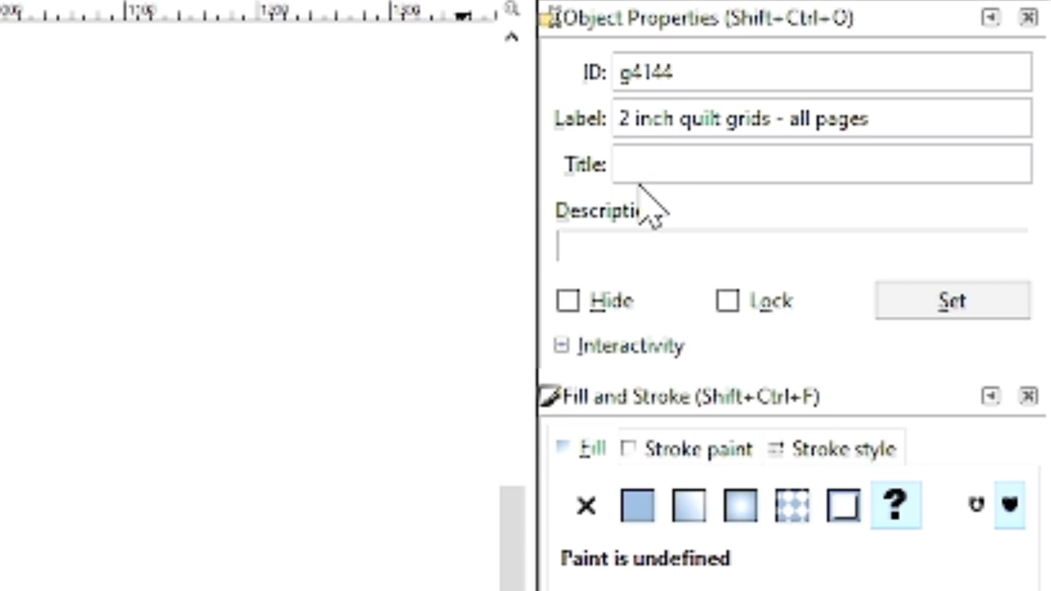
pyautogui.moveTo(772, 312)
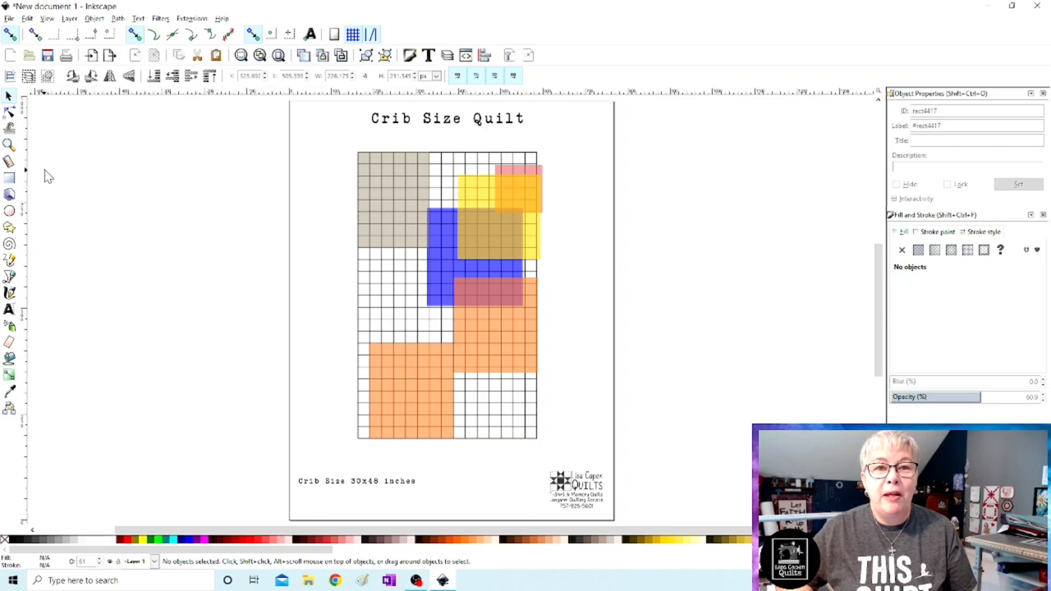
# - Save the design to the Desktop as a PDF named 'mondays demo'
pyautogui.click(10, 18)
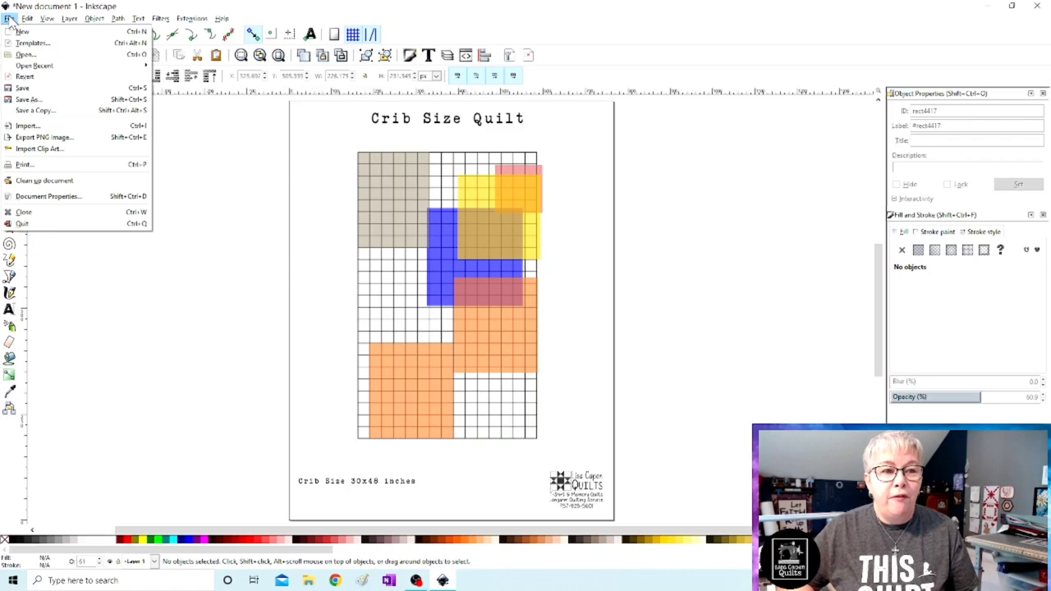
pyautogui.click(29, 98)
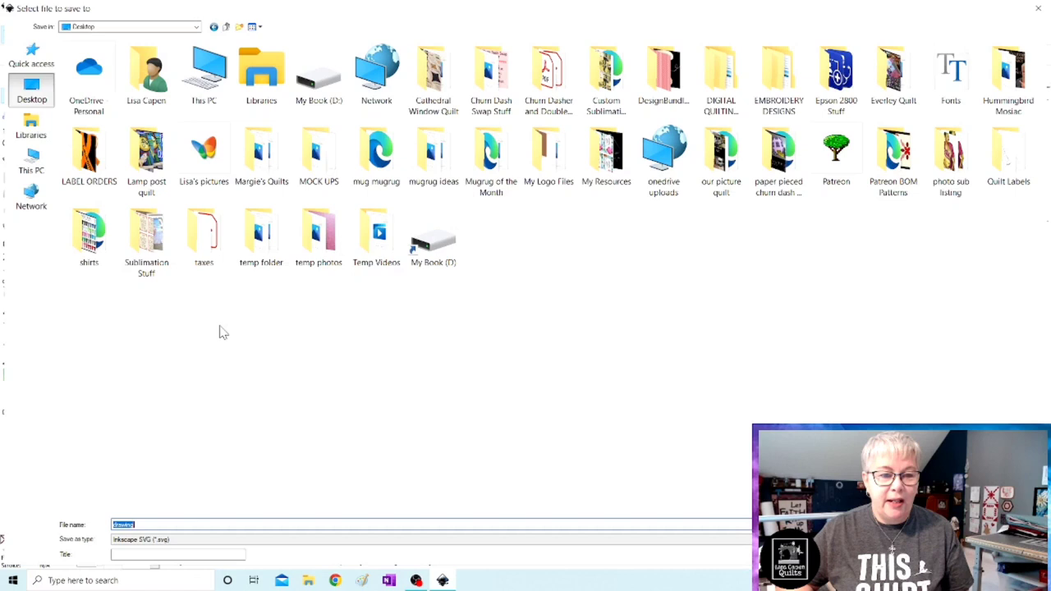
pyautogui.write('mondays demo')
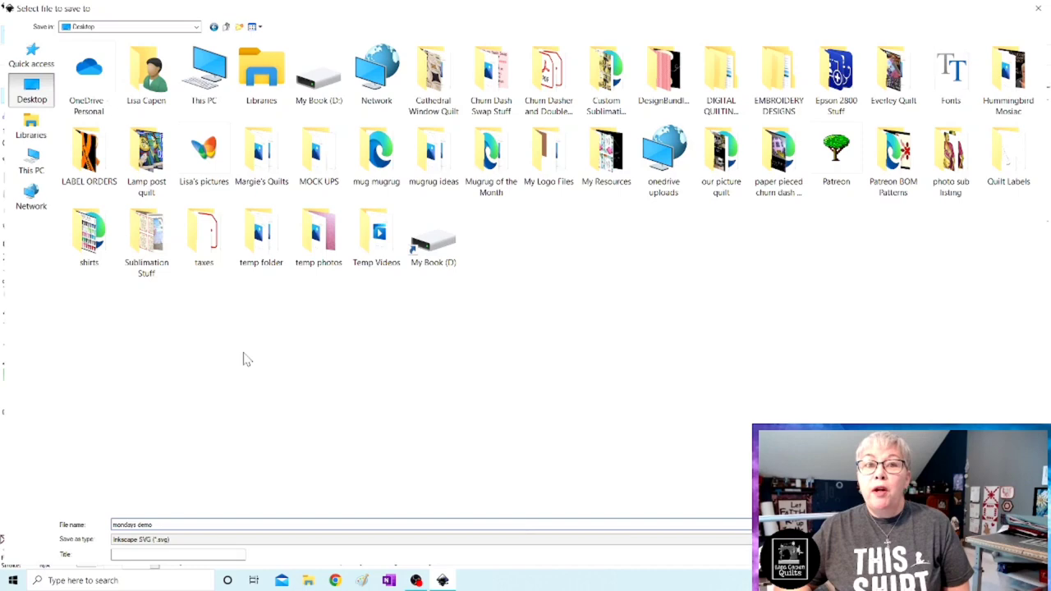
pyautogui.click(147, 538)
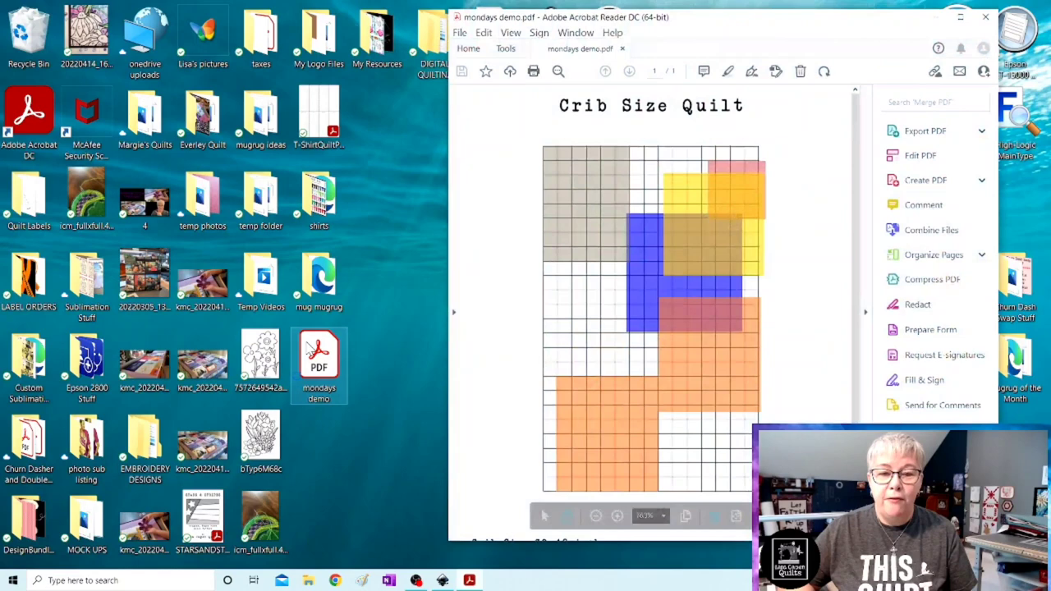
# - Close the mondays demo PDF in Acrobat Reader after checking the layout
pyautogui.click(926, 132)
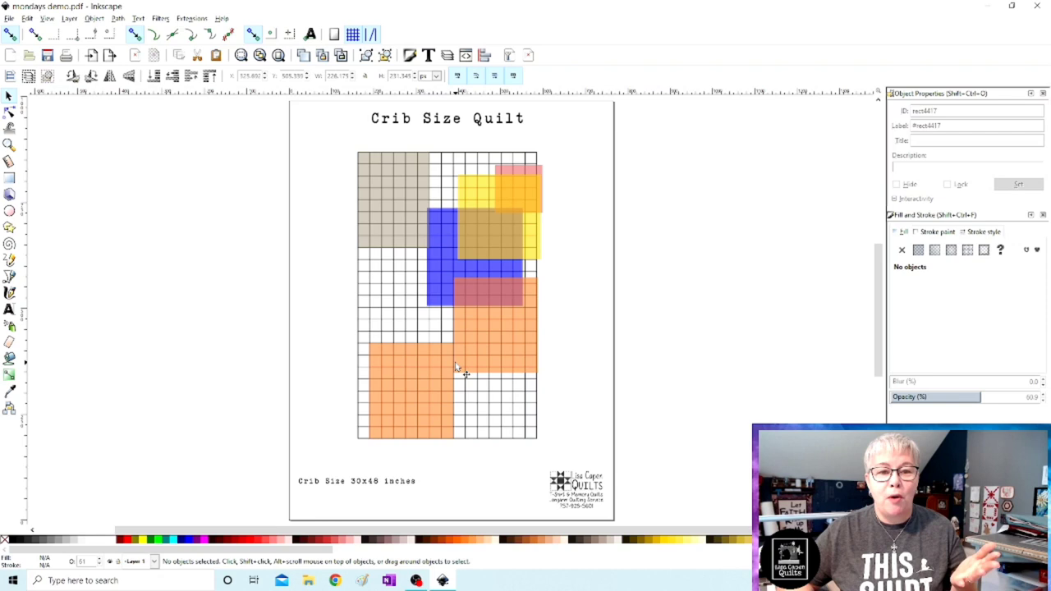
# - Shift the lower orange block up and start saving the design as 'mondays demo' SVG
pyautogui.click(402, 348)
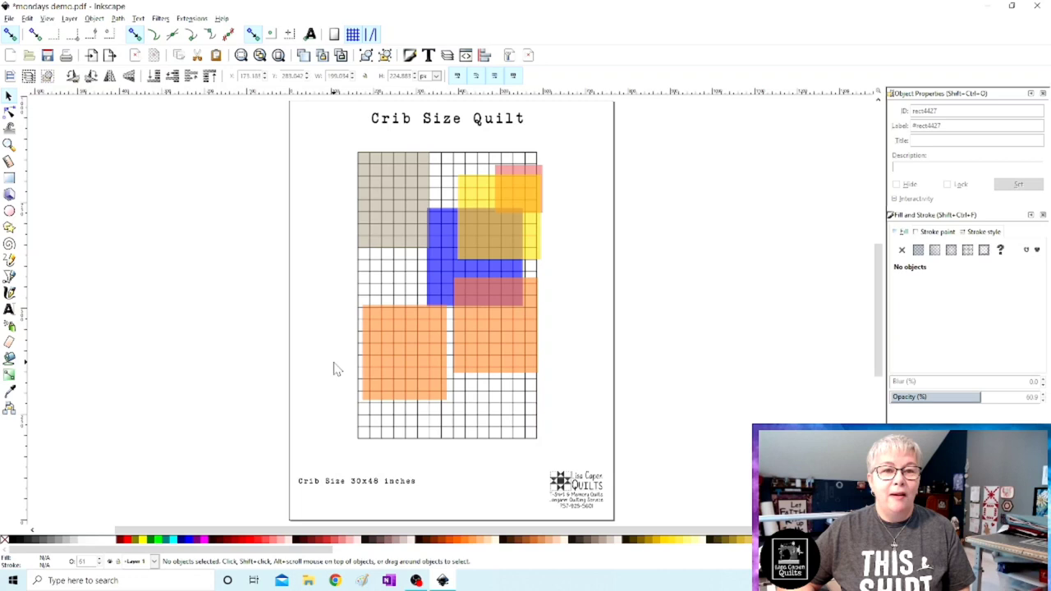
pyautogui.click(10, 18)
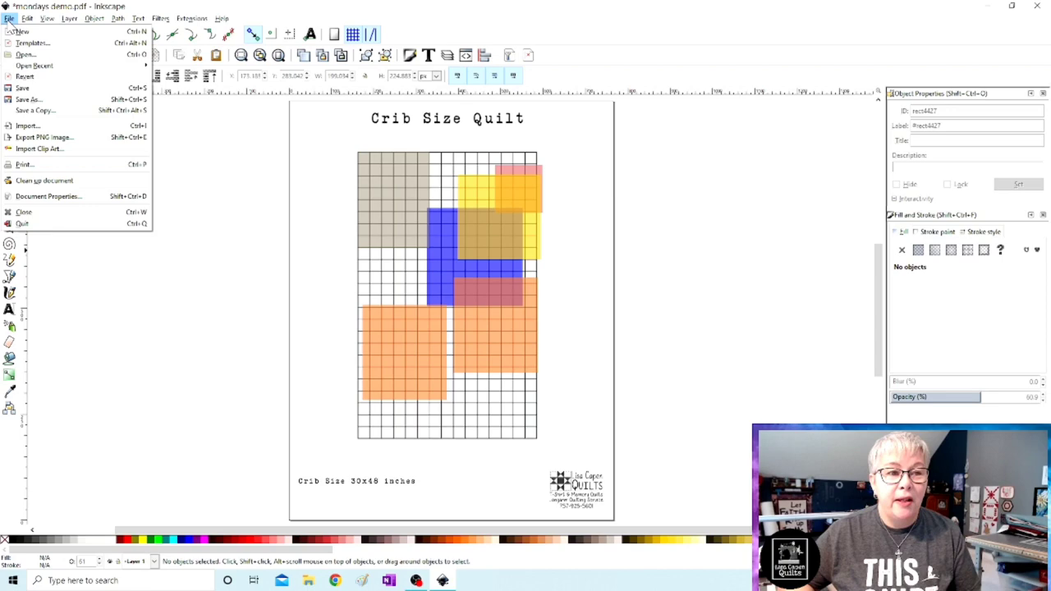
pyautogui.click(29, 100)
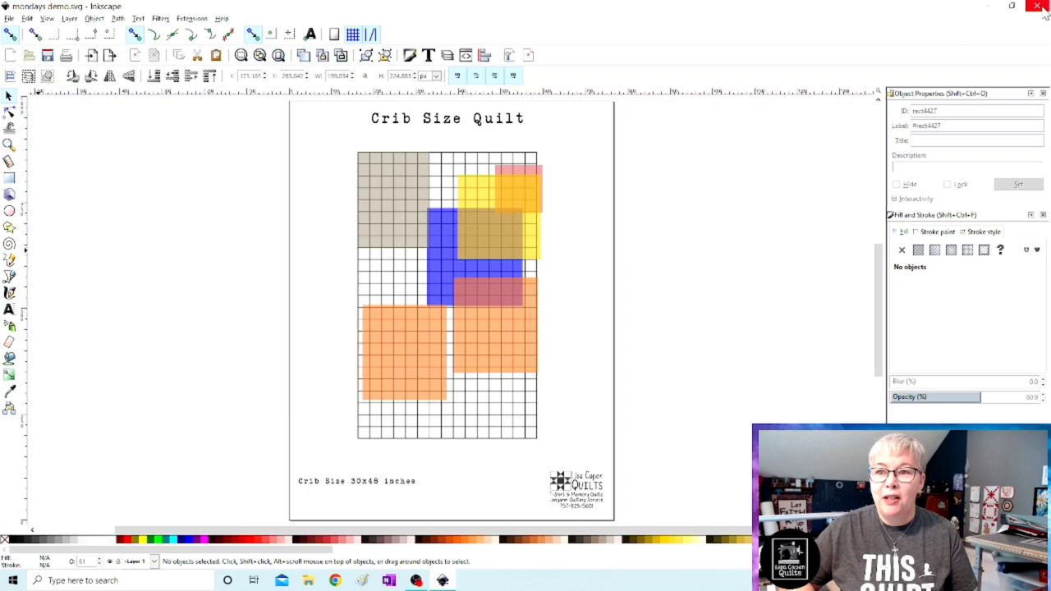
# - Start a fresh Inkscape document for reimporting the saved design
pyautogui.click(1012, 6)
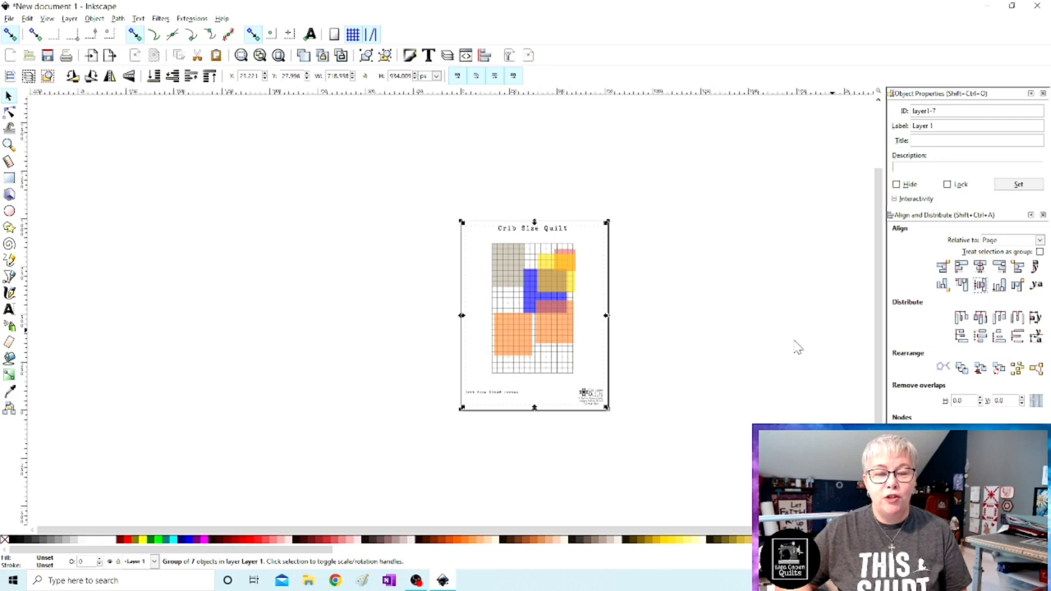
pyautogui.moveTo(648, 365)
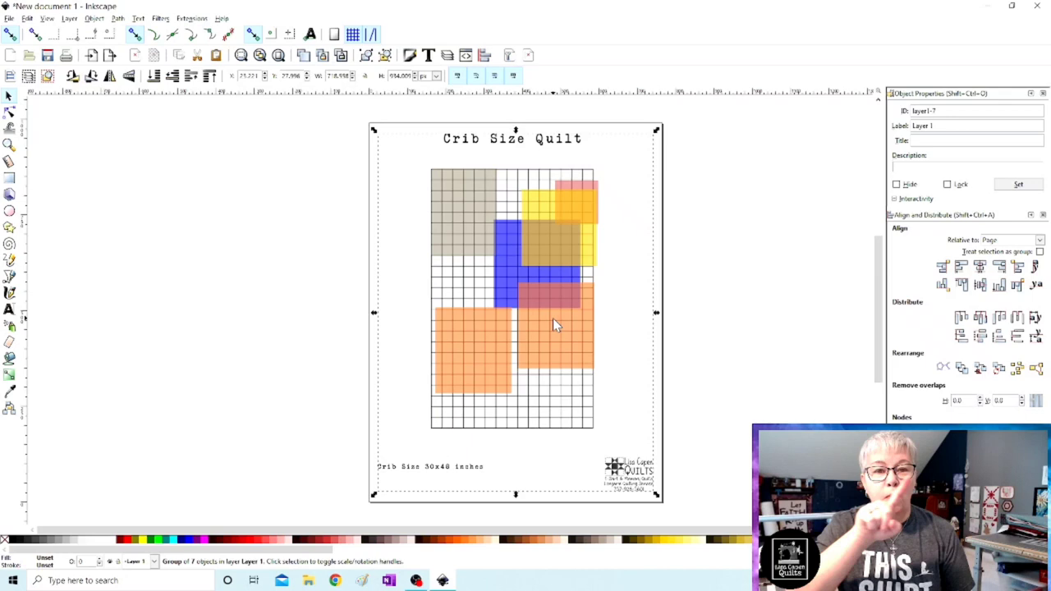
# - Ungroup the imported quilt so its colored blocks become individual rectangles
pyautogui.rightClick(555, 322)
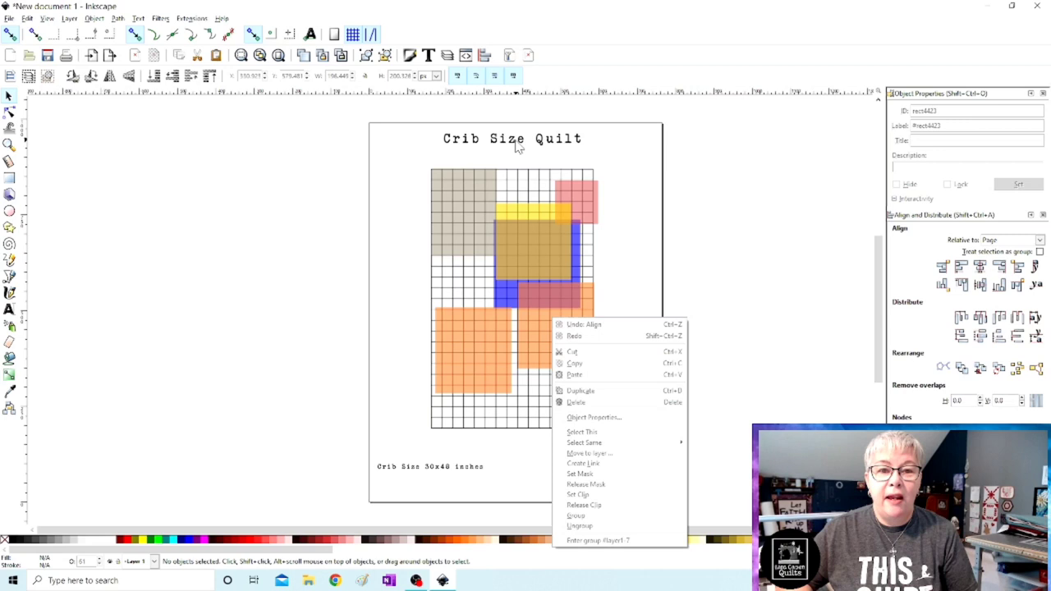
pyautogui.click(473, 221)
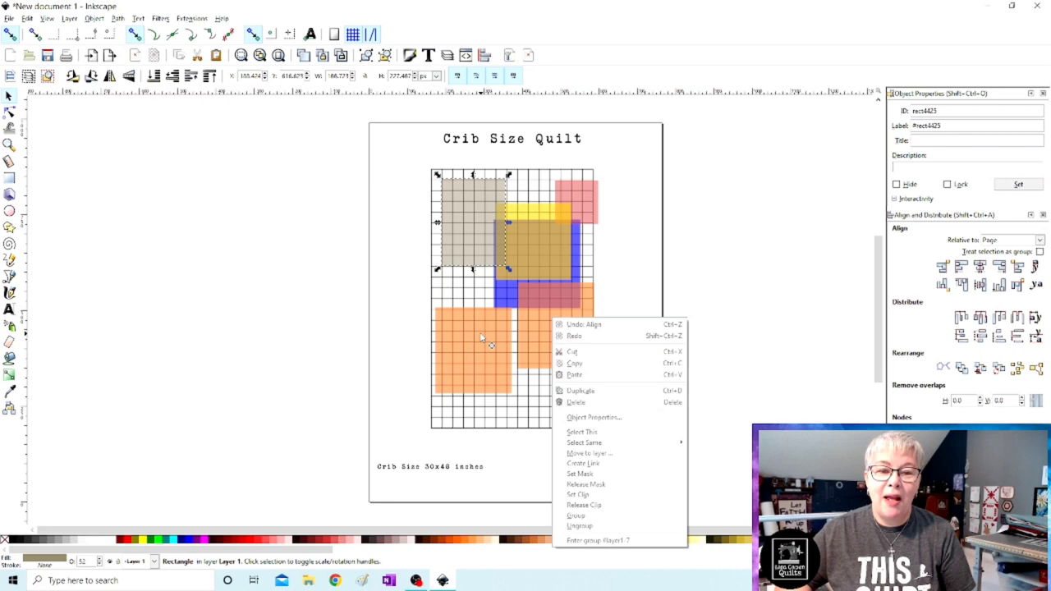